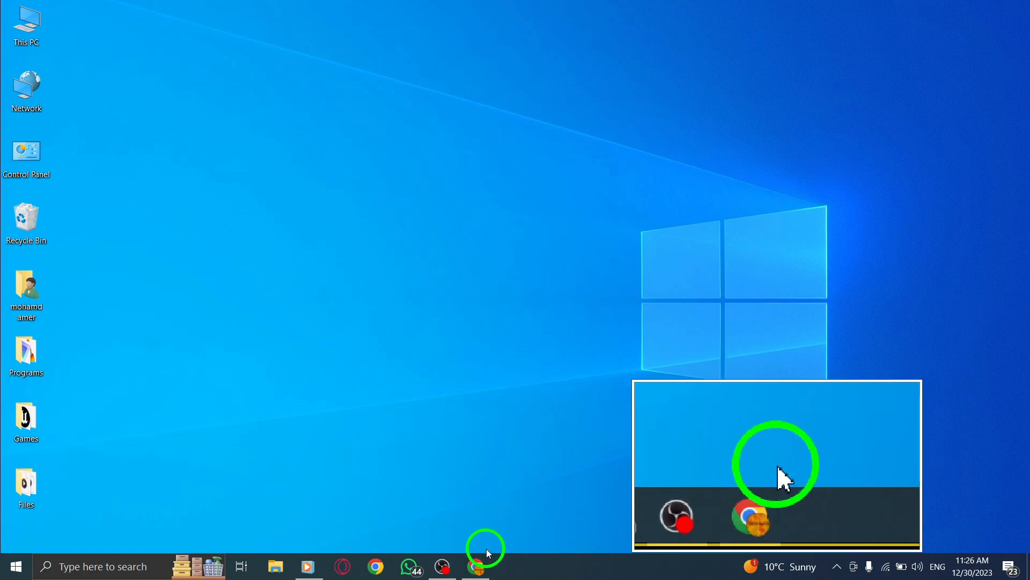
# Bring up the browser window showing the Gmail inbox's Primary message list.
pyautogui.click(478, 567)
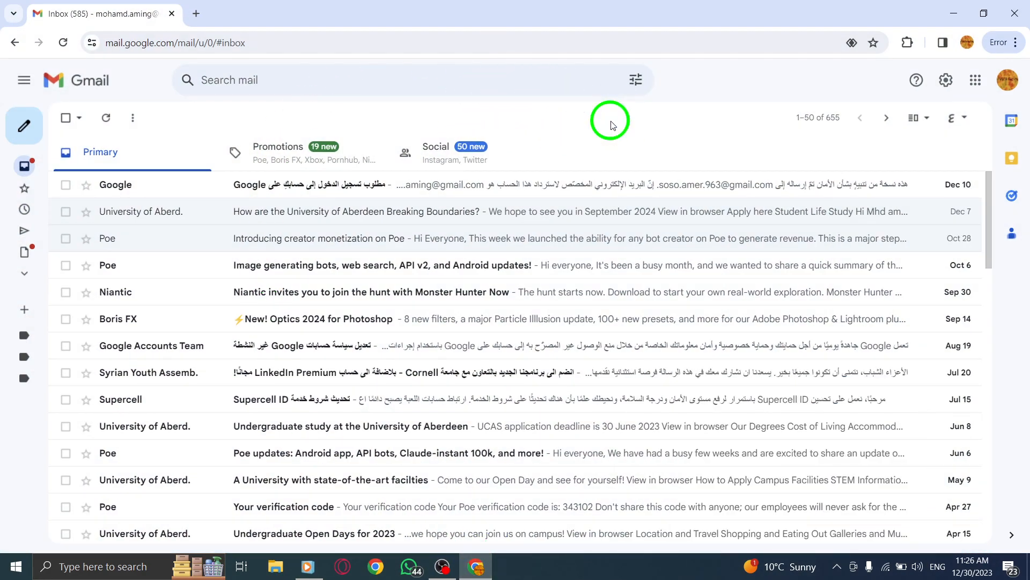
pyautogui.moveTo(636, 80)
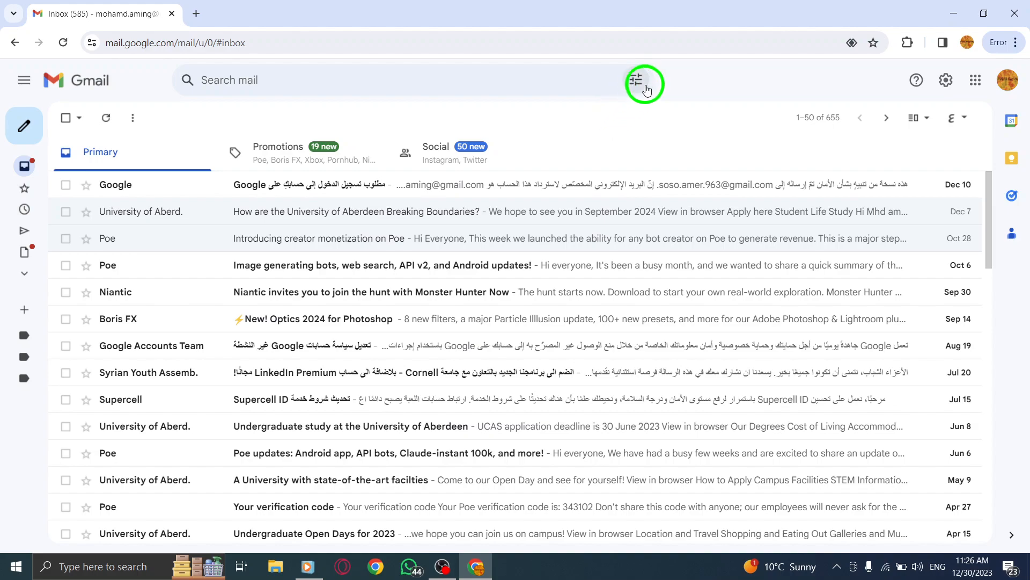
pyautogui.moveTo(953, 118)
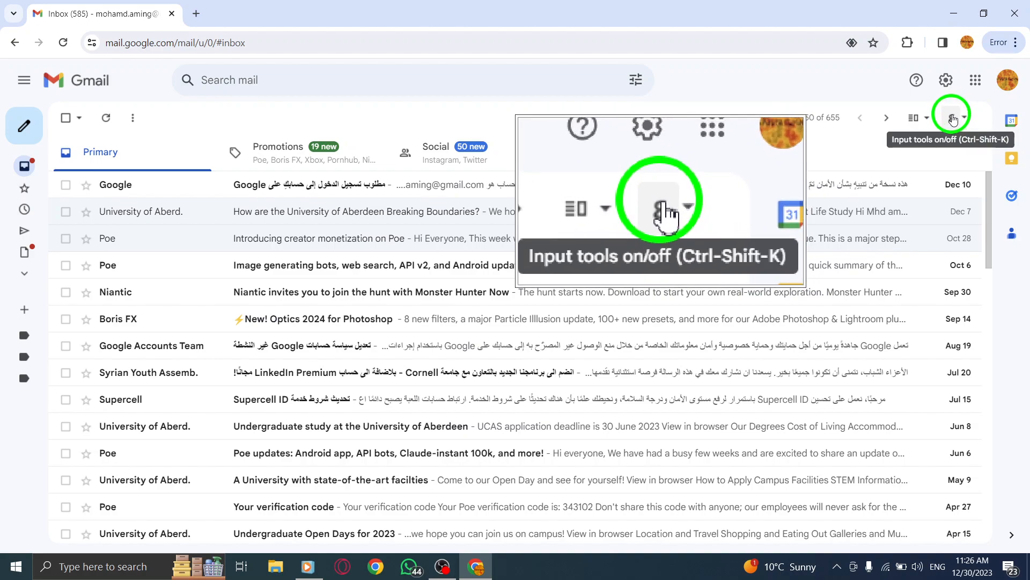
# Reach Input Tools Settings from the toolbar's Input Tools dropdown.
pyautogui.click(951, 116)
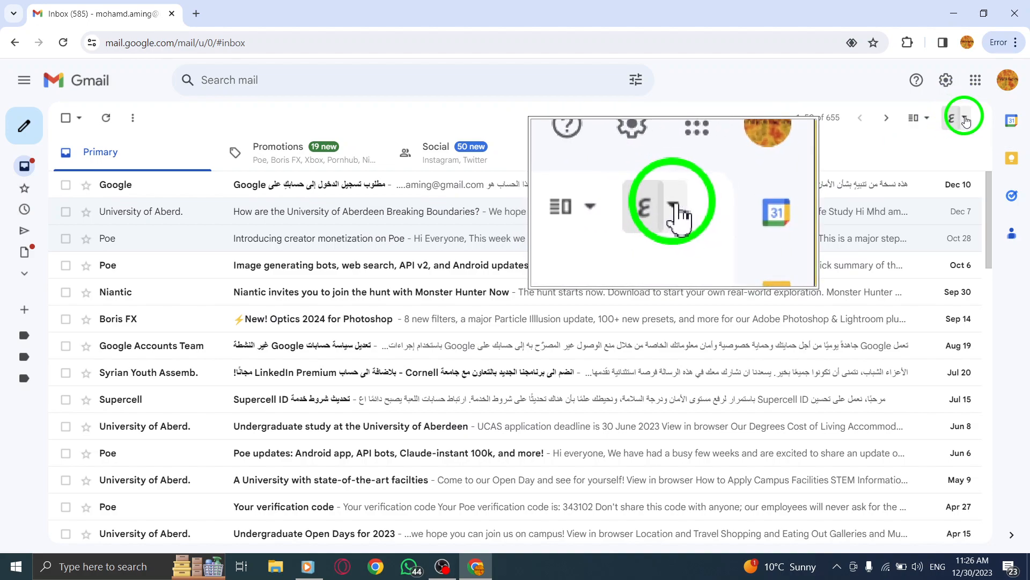
pyautogui.click(966, 116)
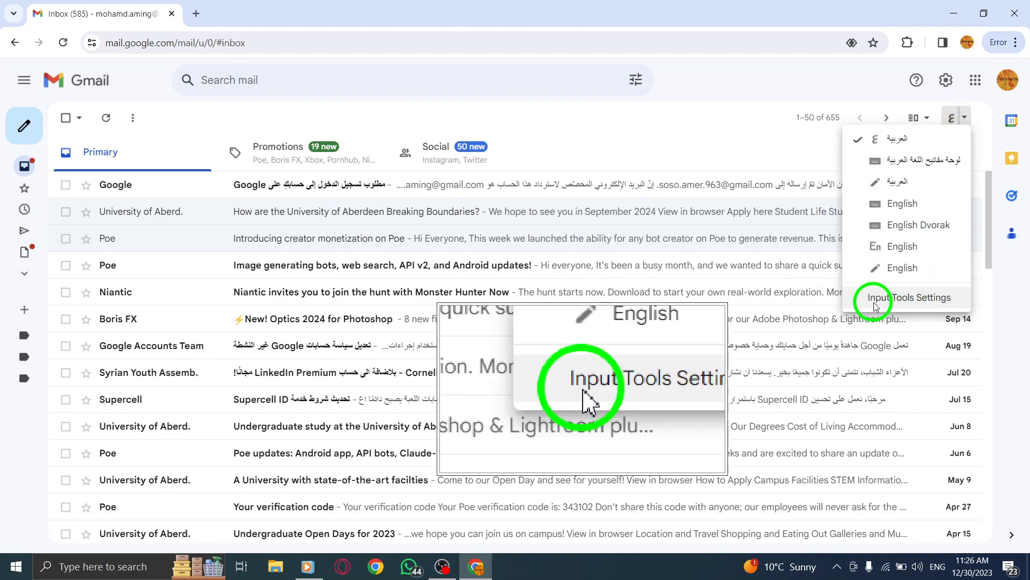
pyautogui.click(905, 297)
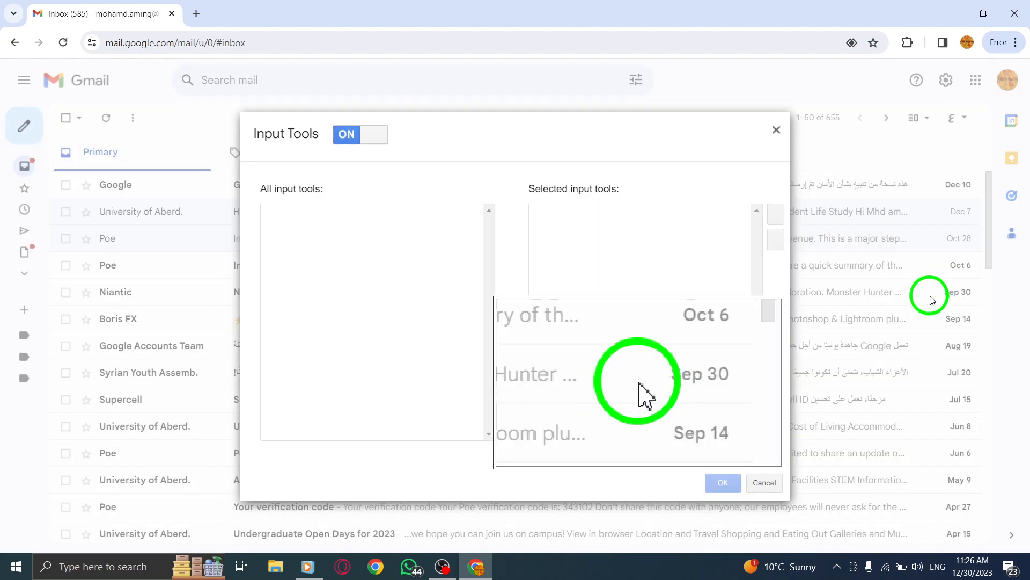
# Switch the Input Tools toggle from ON to OFF and confirm with OK.
pyautogui.click(343, 135)
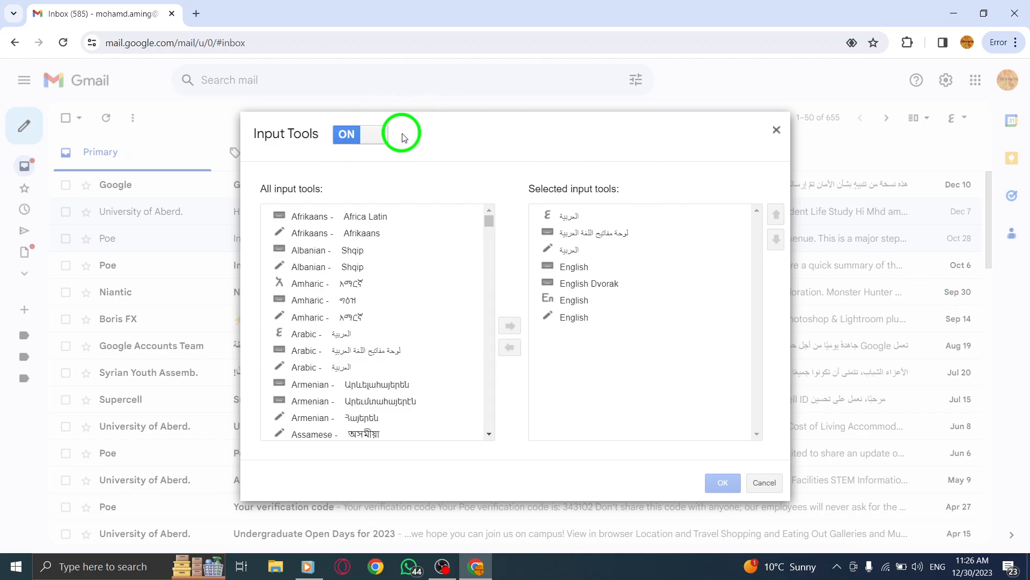
pyautogui.moveTo(483, 138)
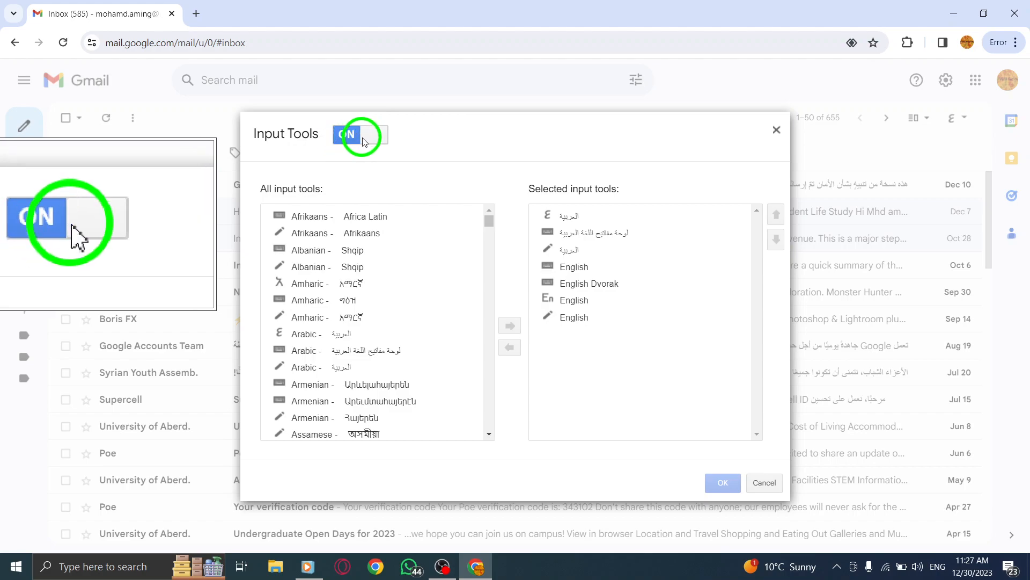
pyautogui.click(361, 135)
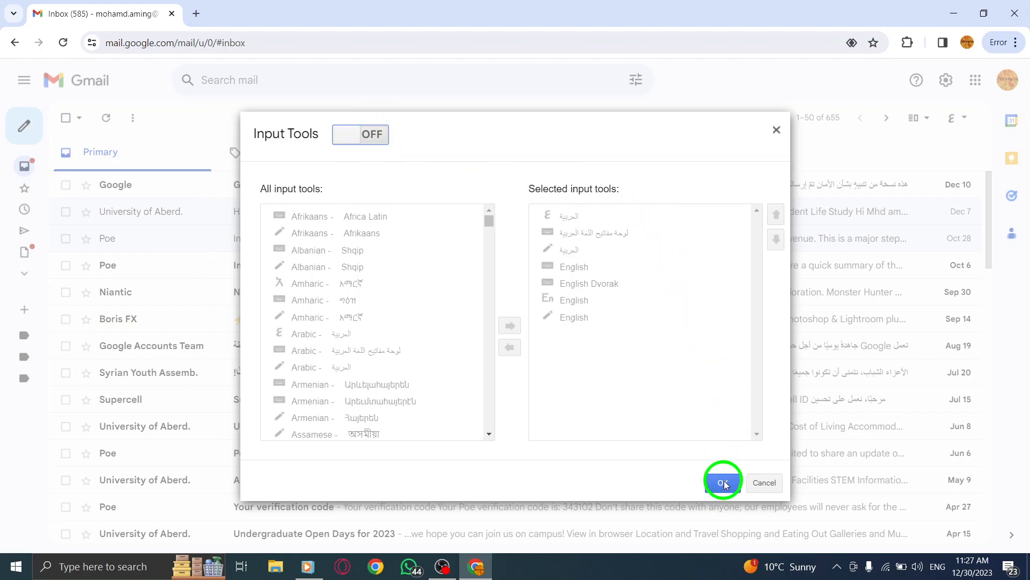
pyautogui.click(723, 483)
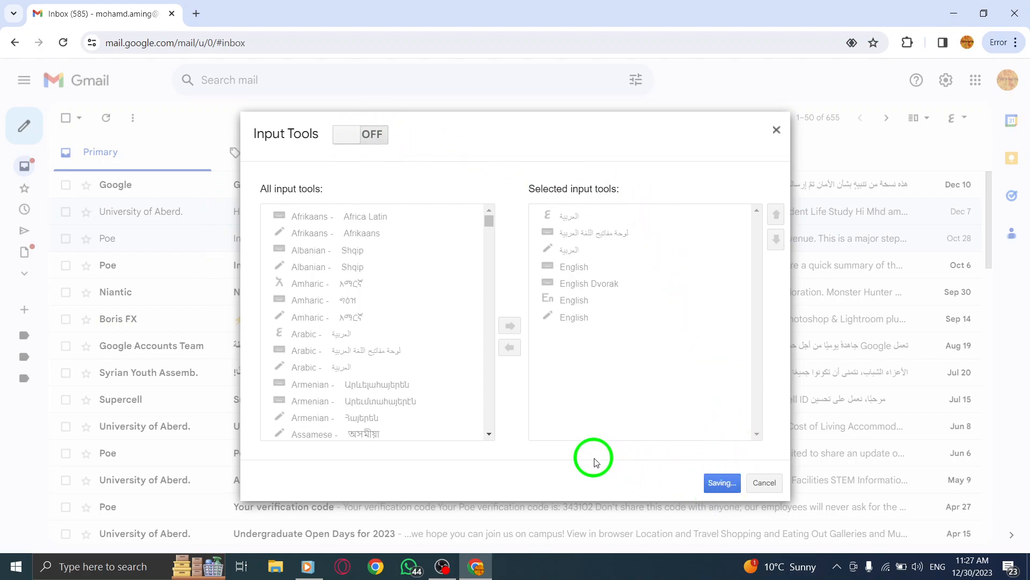